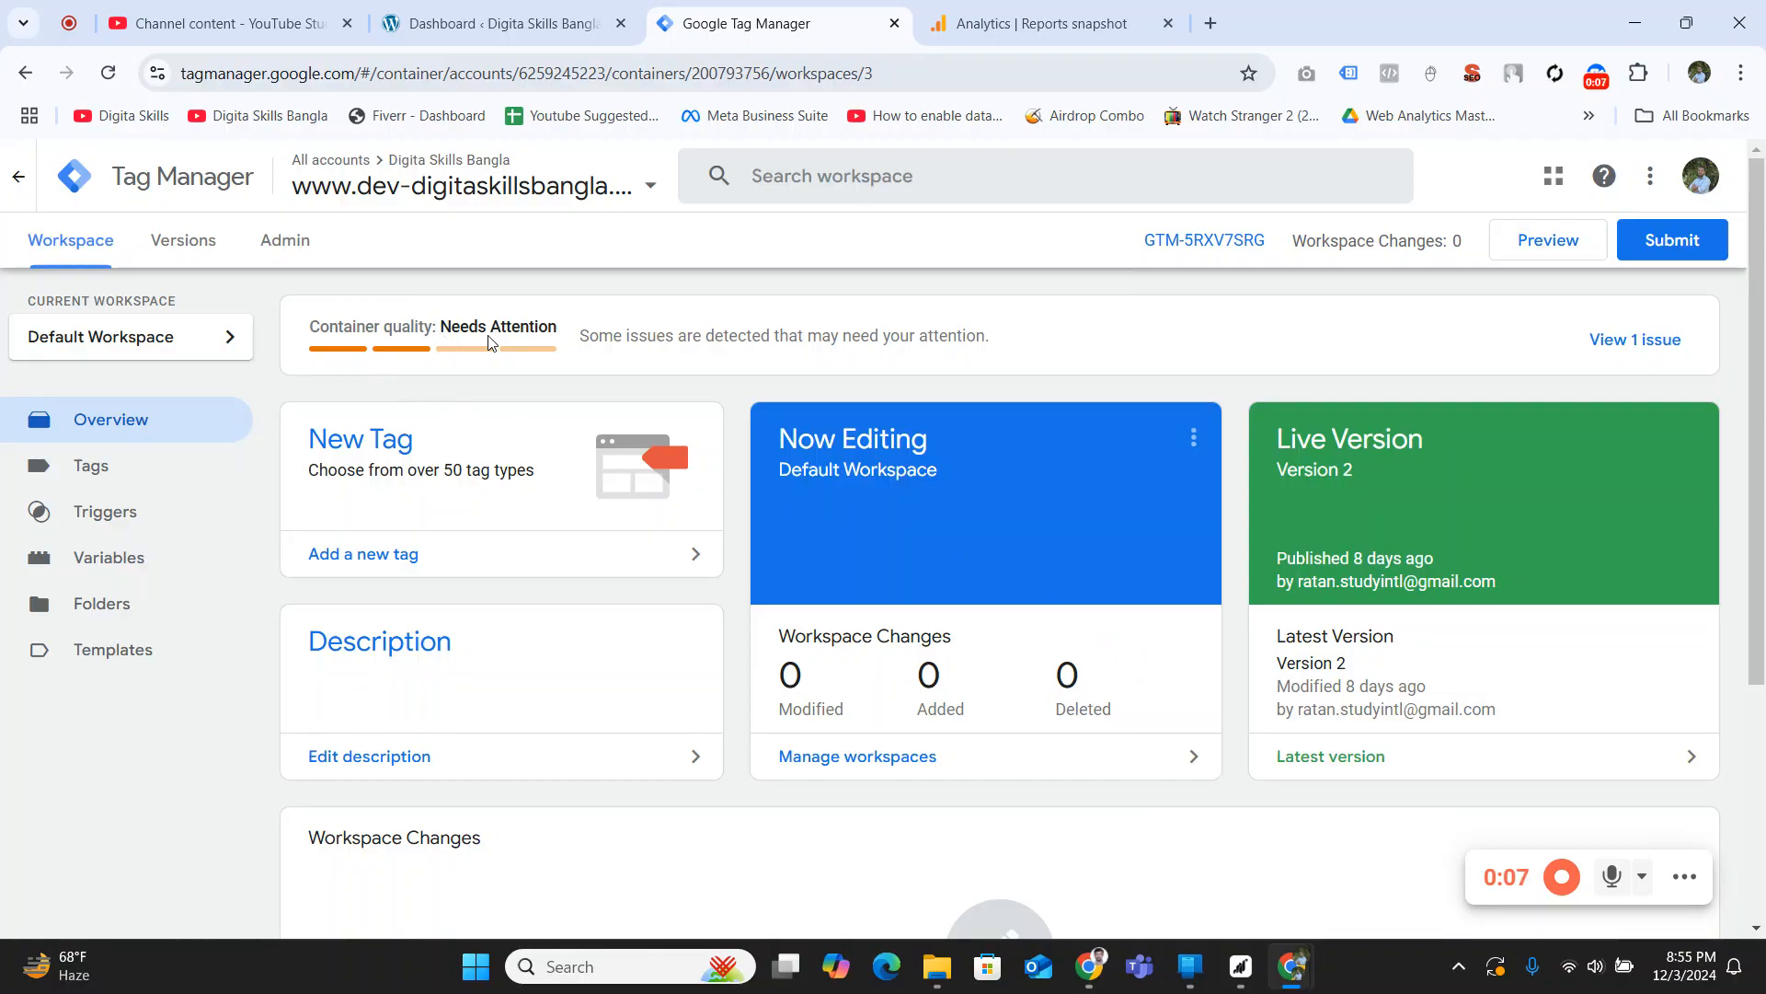
mouse_move(436, 326)
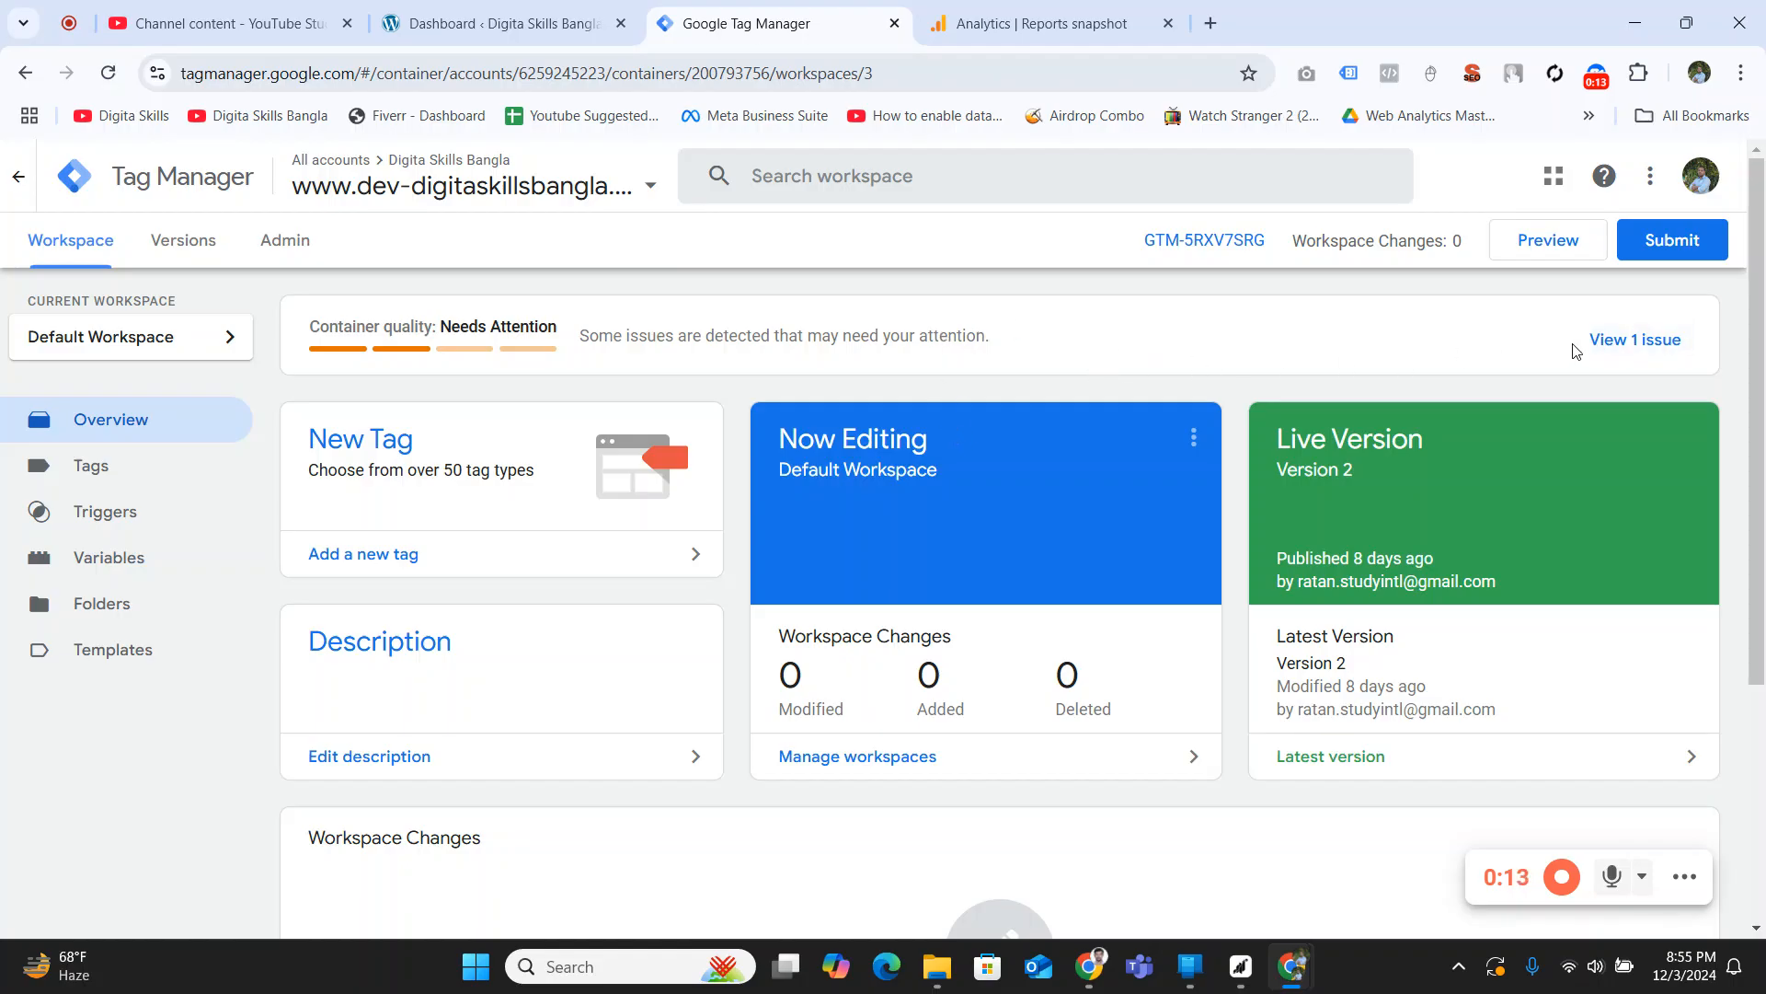
Open the 'View 1 issue' details for the Needs Attention container quality
click(1635, 340)
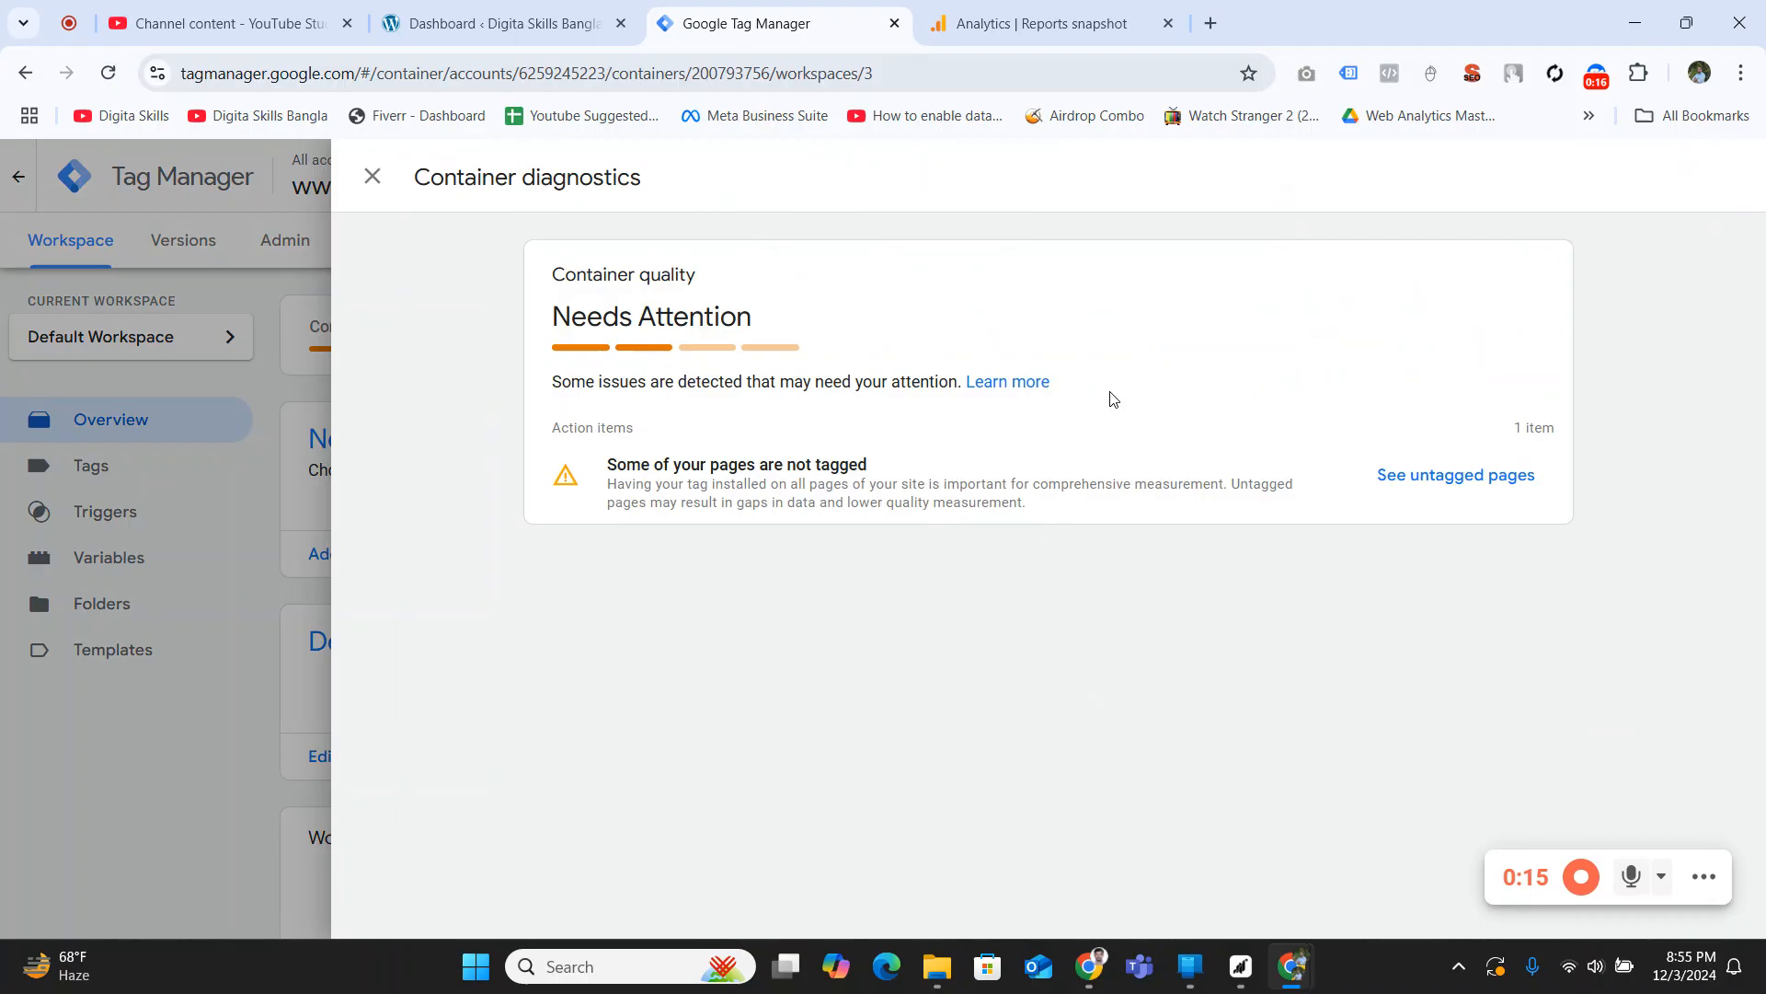
mouse_move(1323, 440)
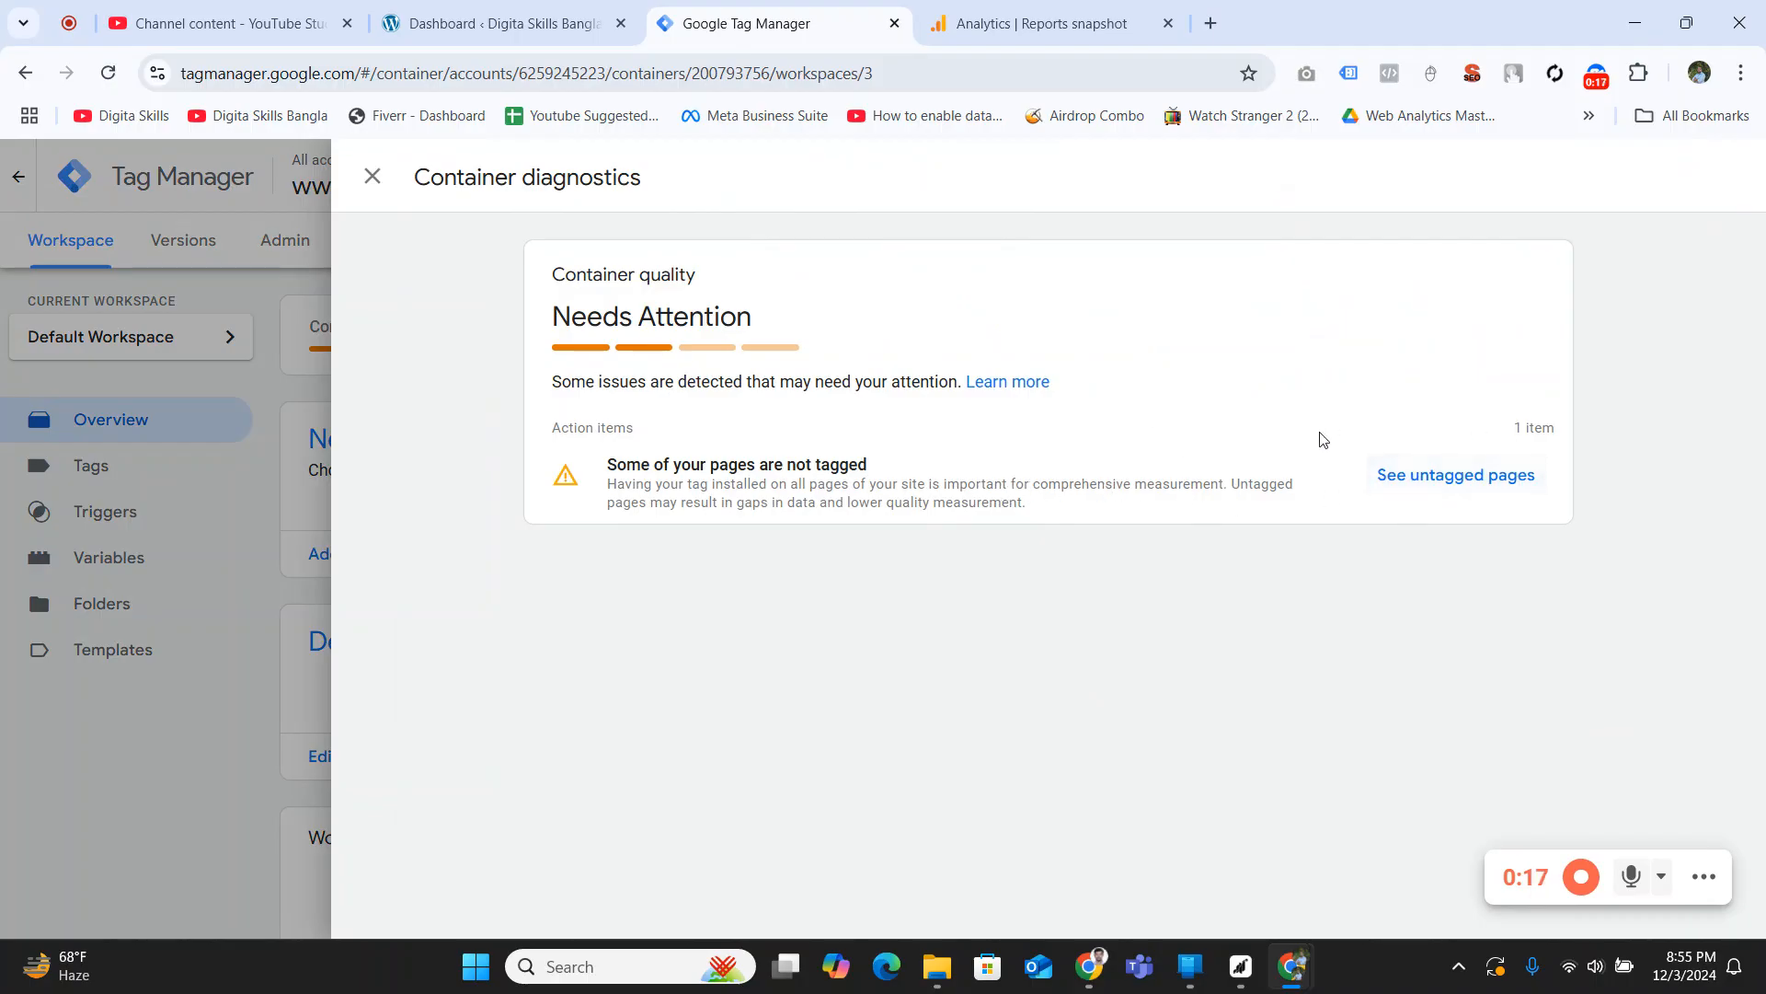
Open Tag coverage and highlight the untagged wp-admin post.php and admin.php URLs
click(1454, 475)
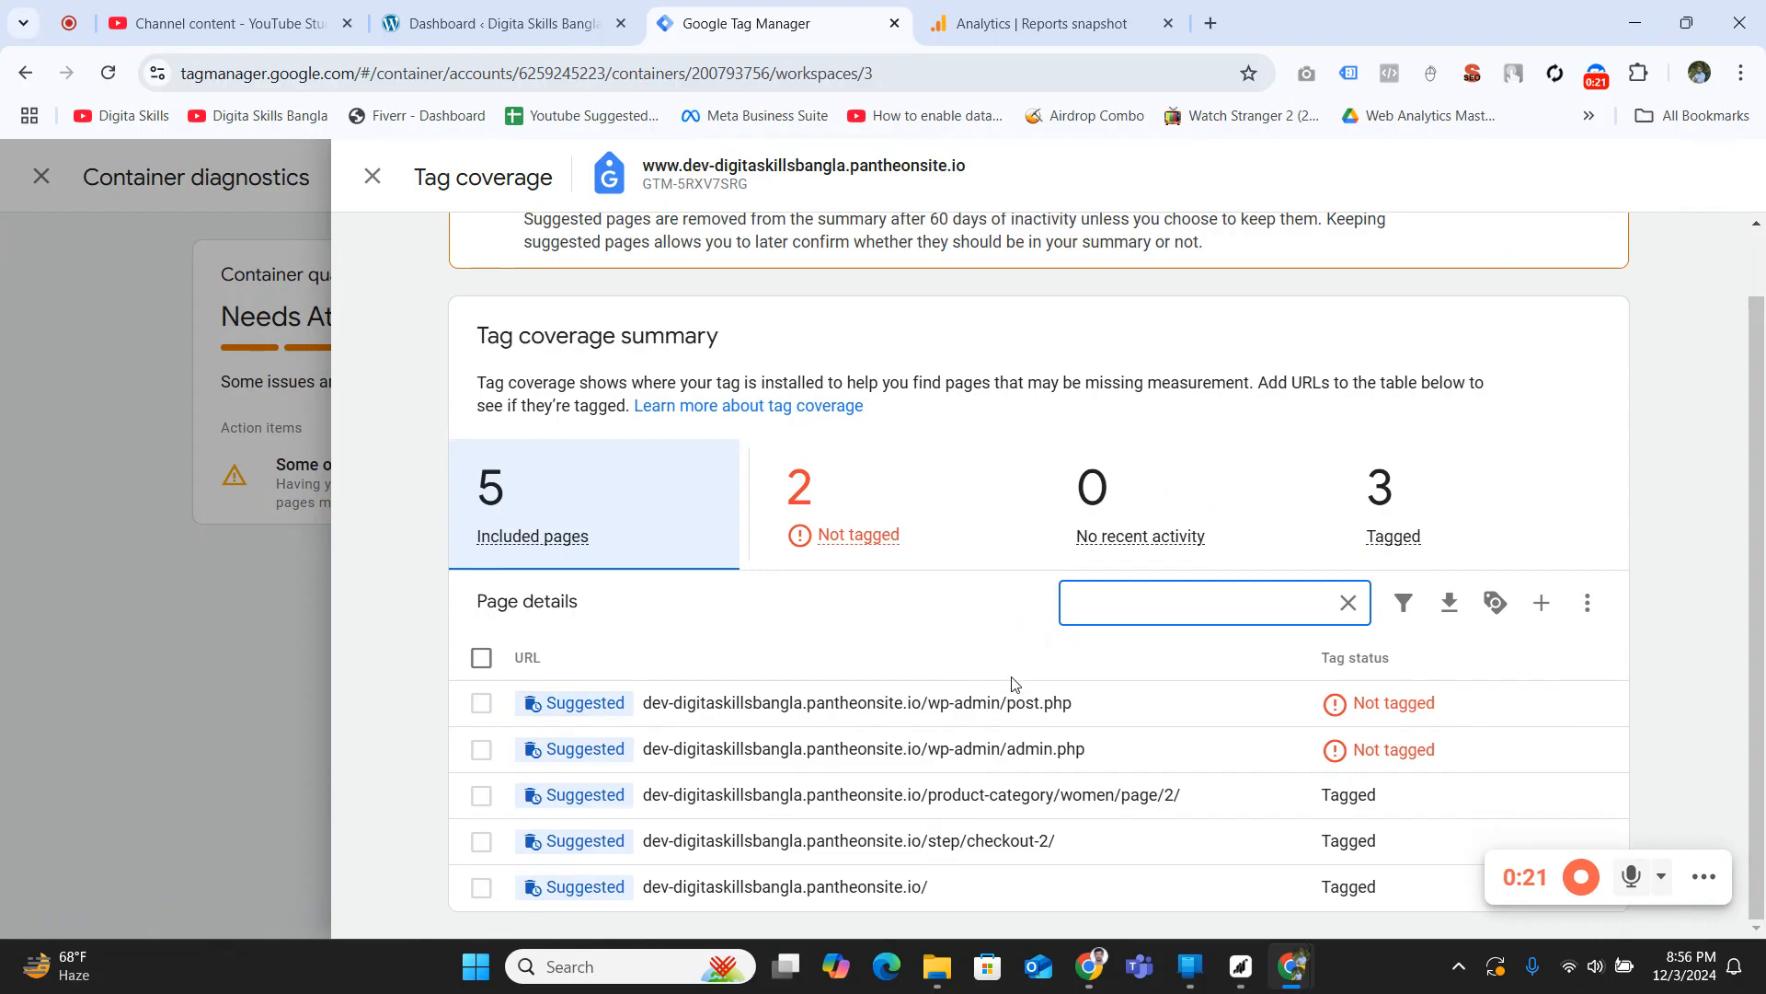
mouse_move(1334, 749)
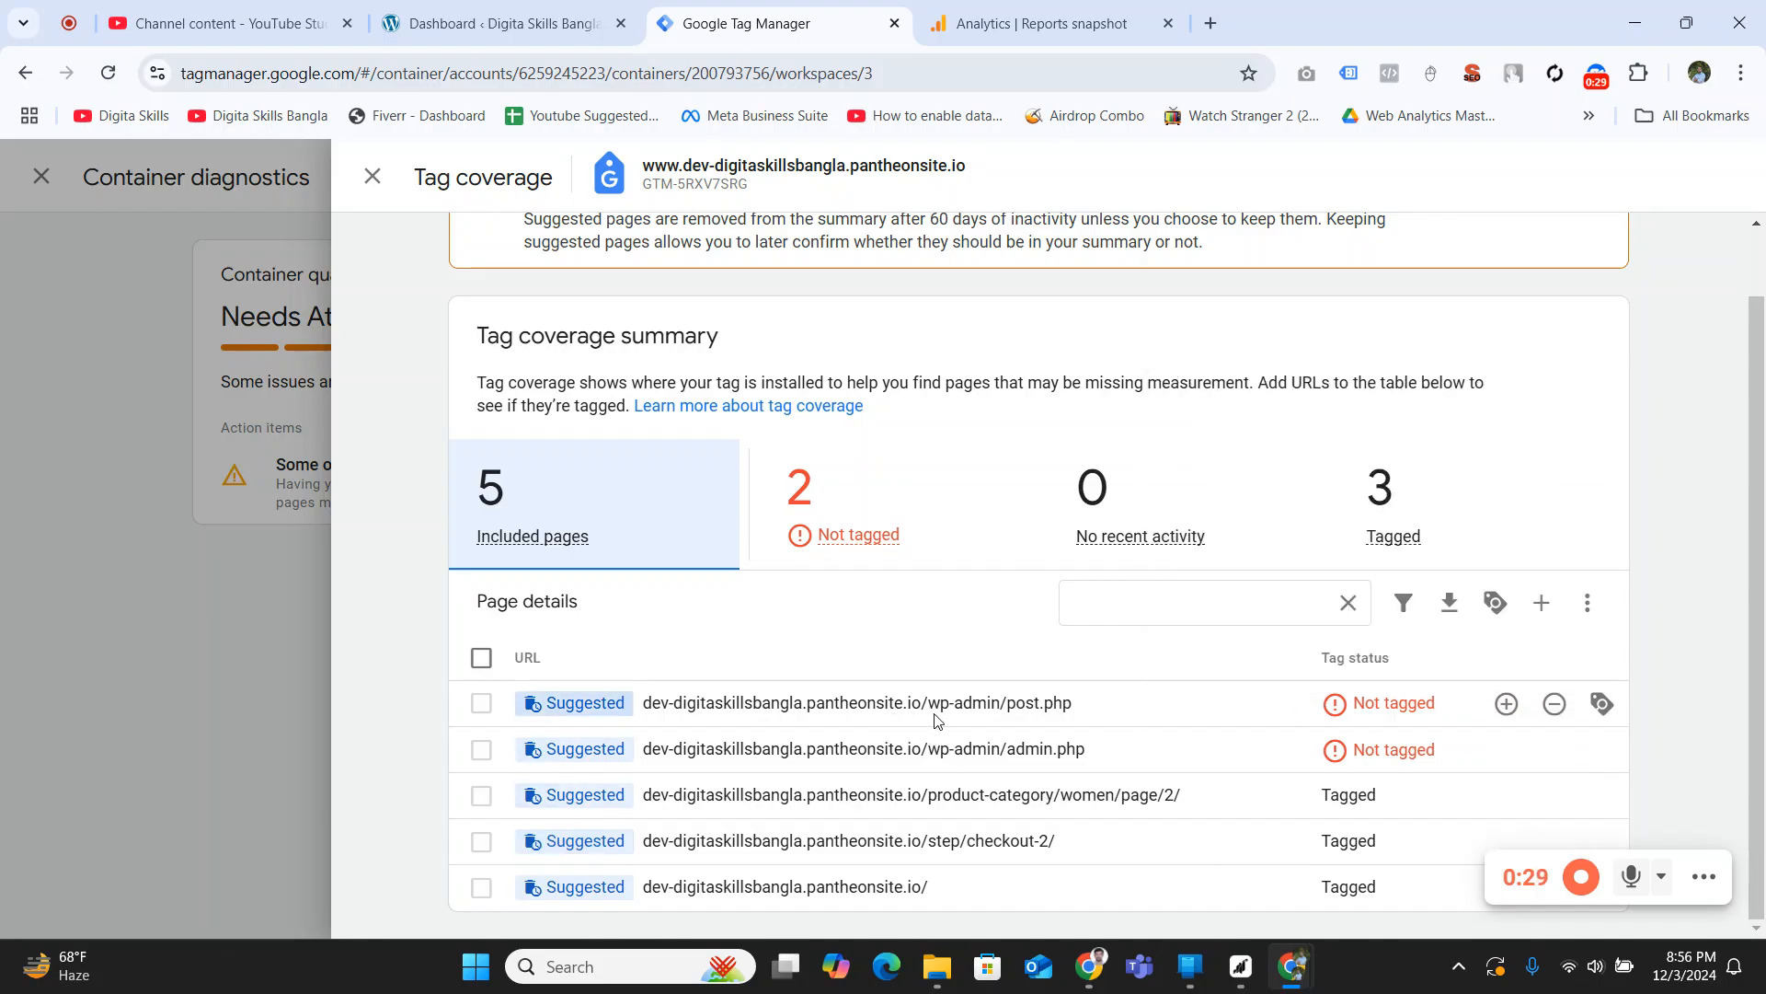
mouse_move(930, 717)
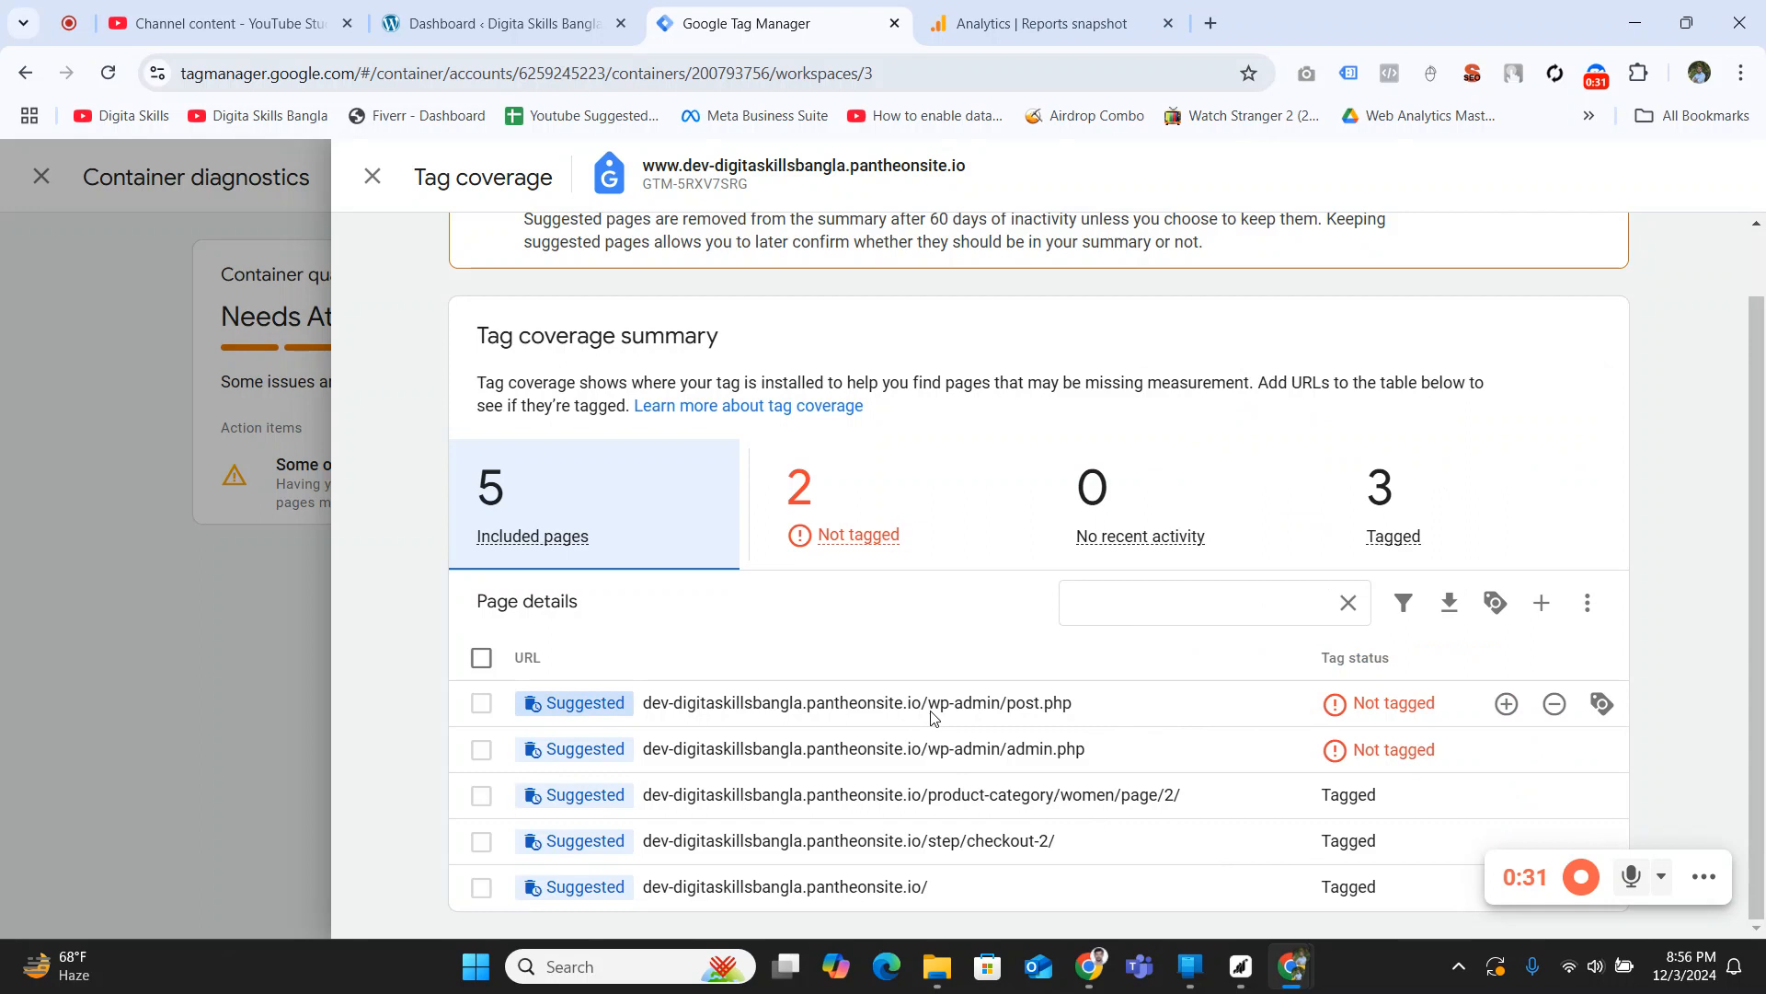
double_click(958, 702)
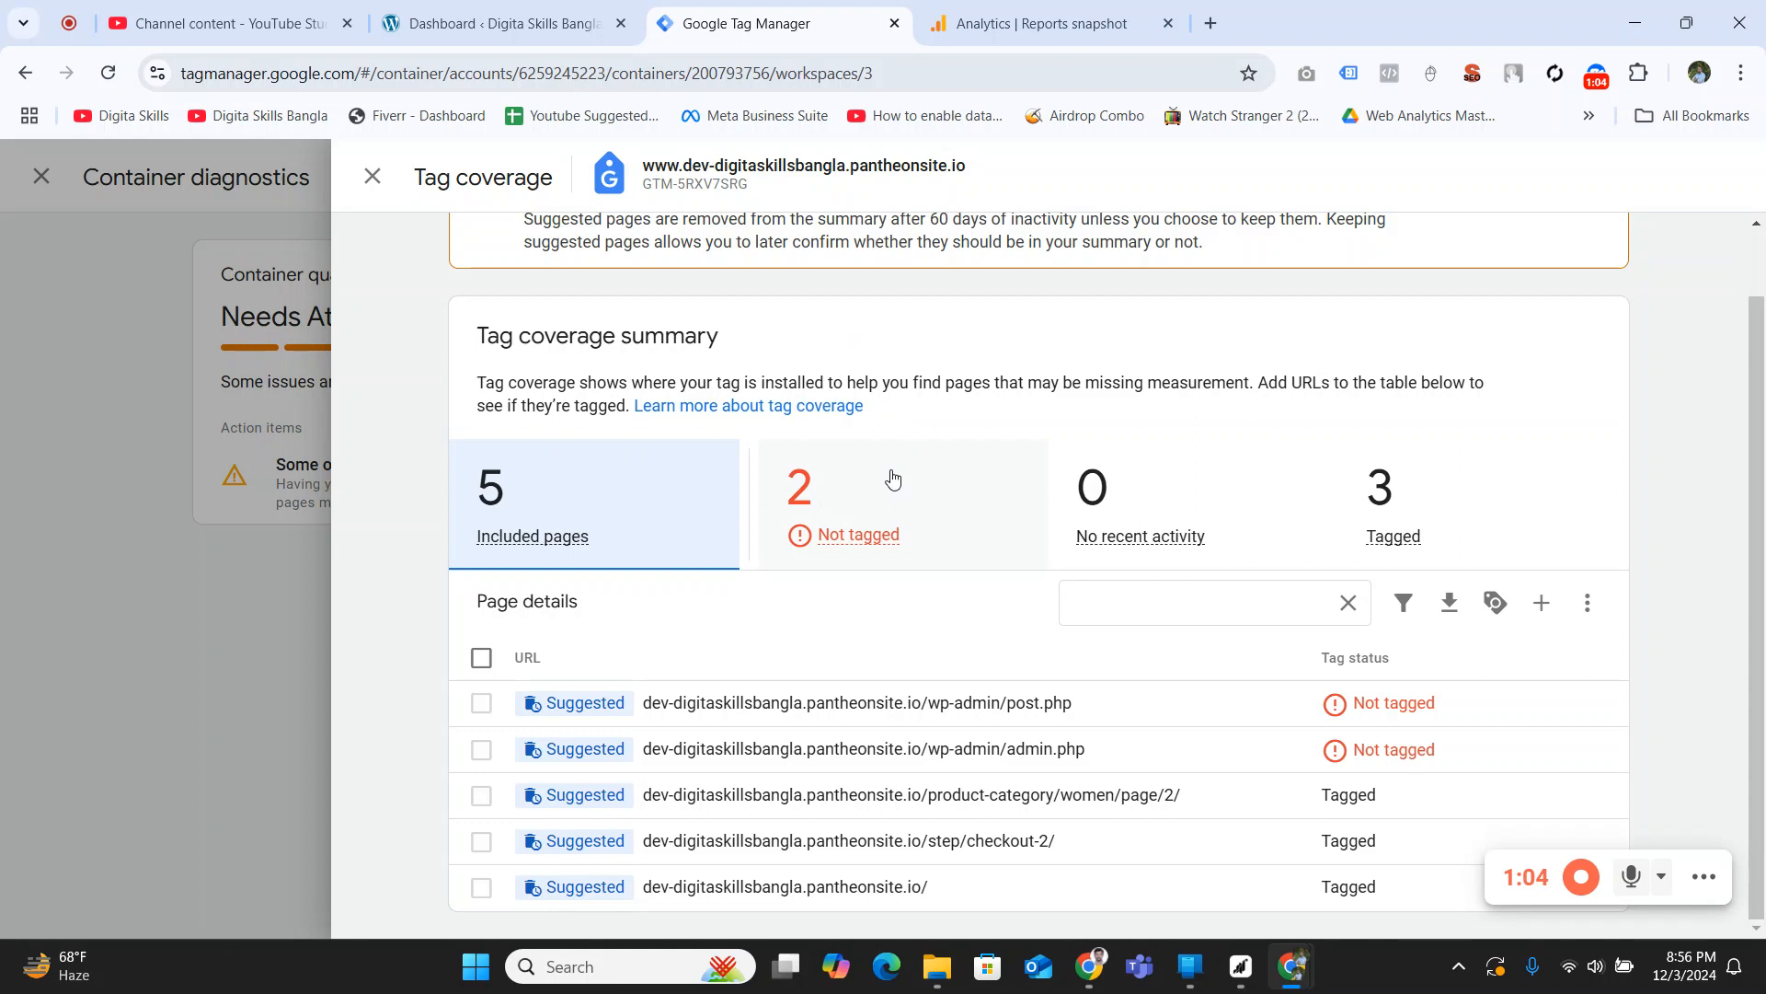
mouse_move(938, 641)
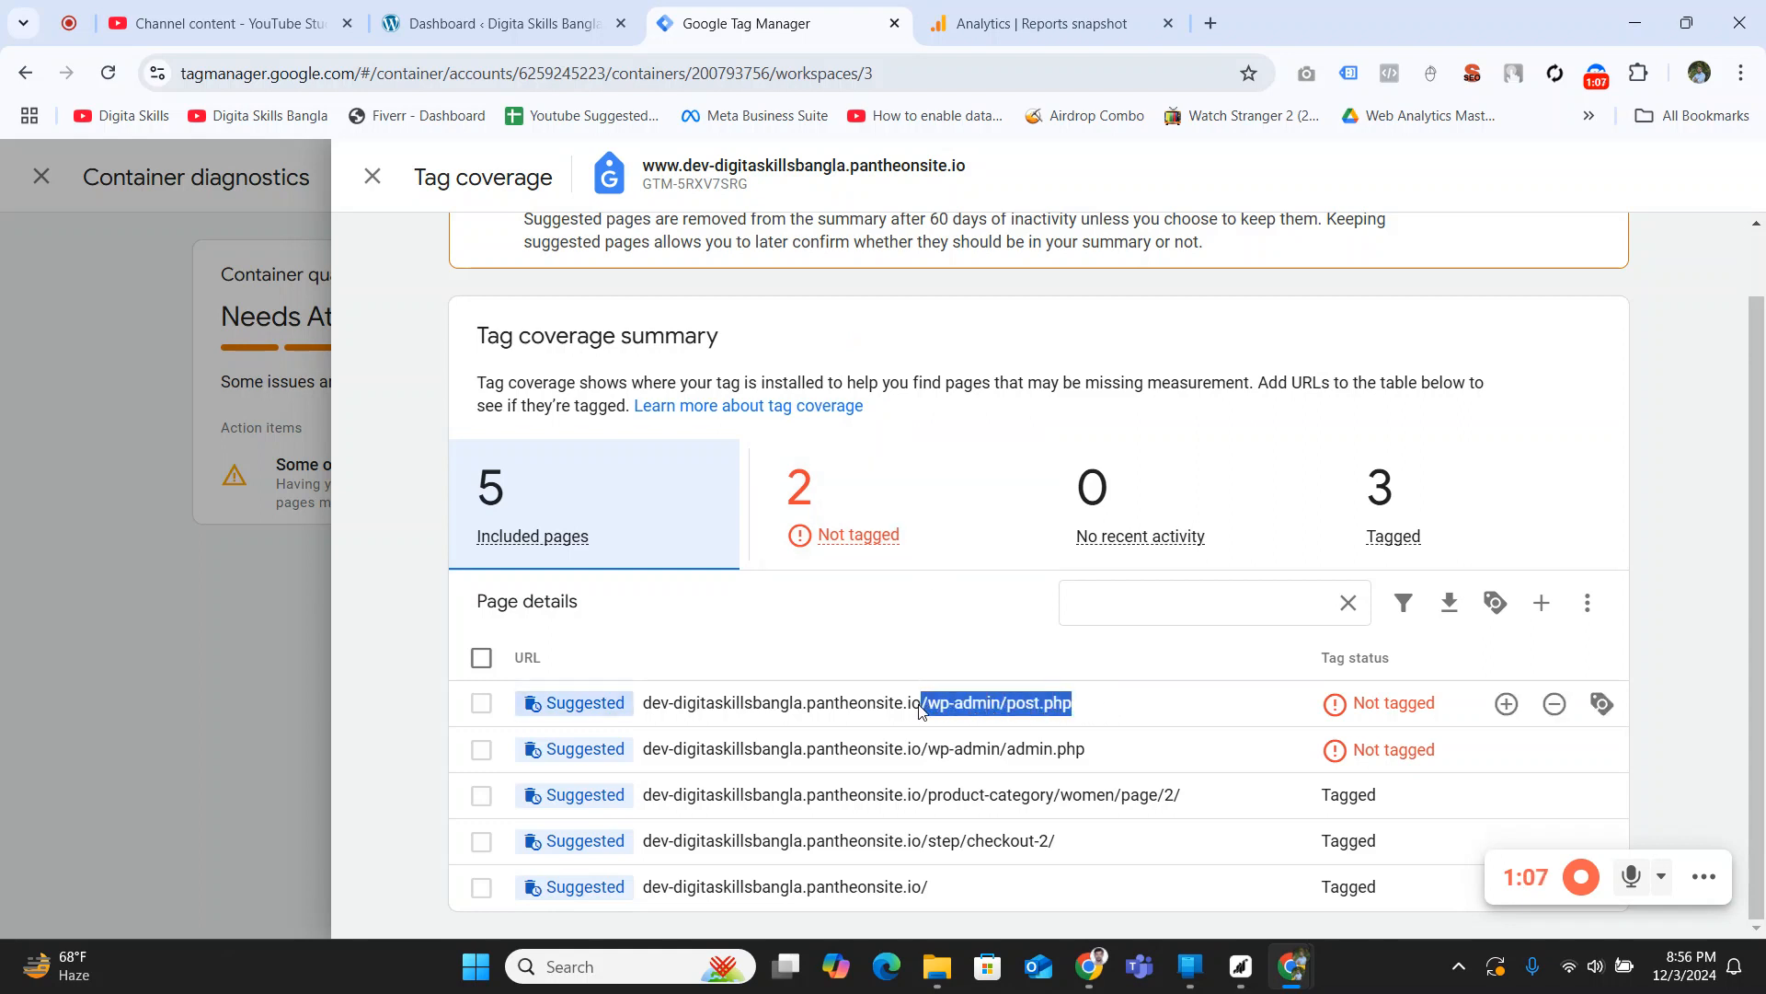
click(481, 702)
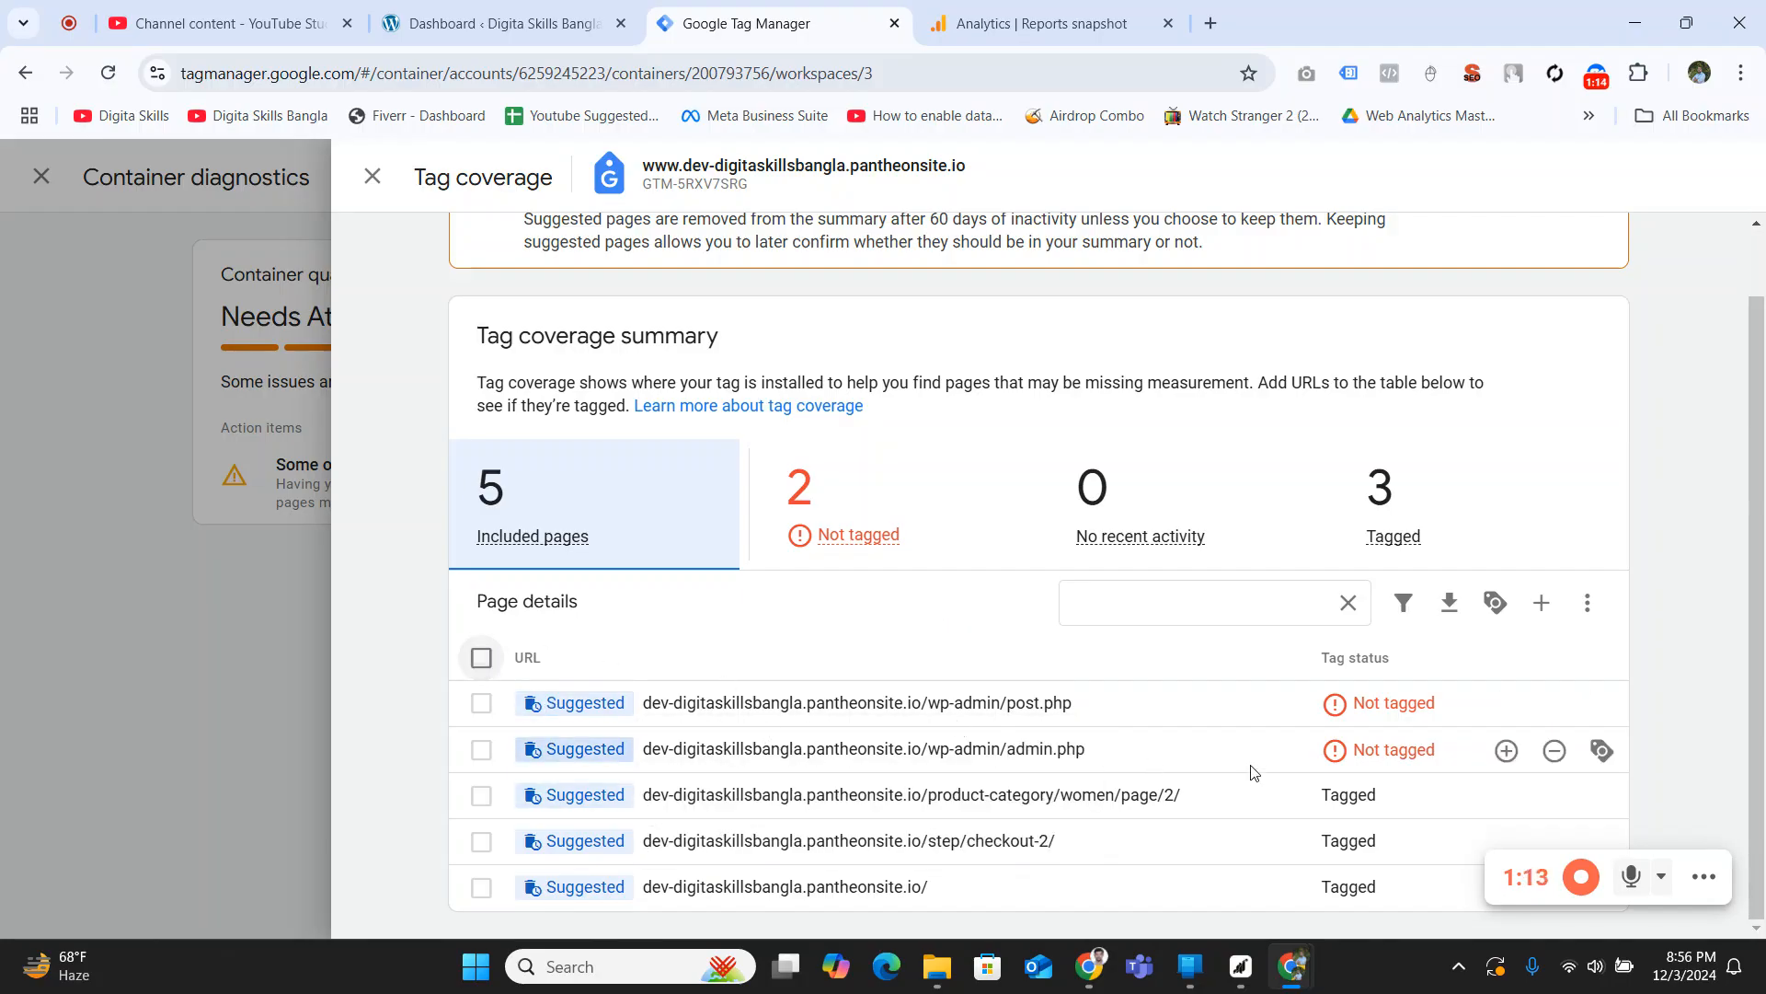
mouse_move(935, 702)
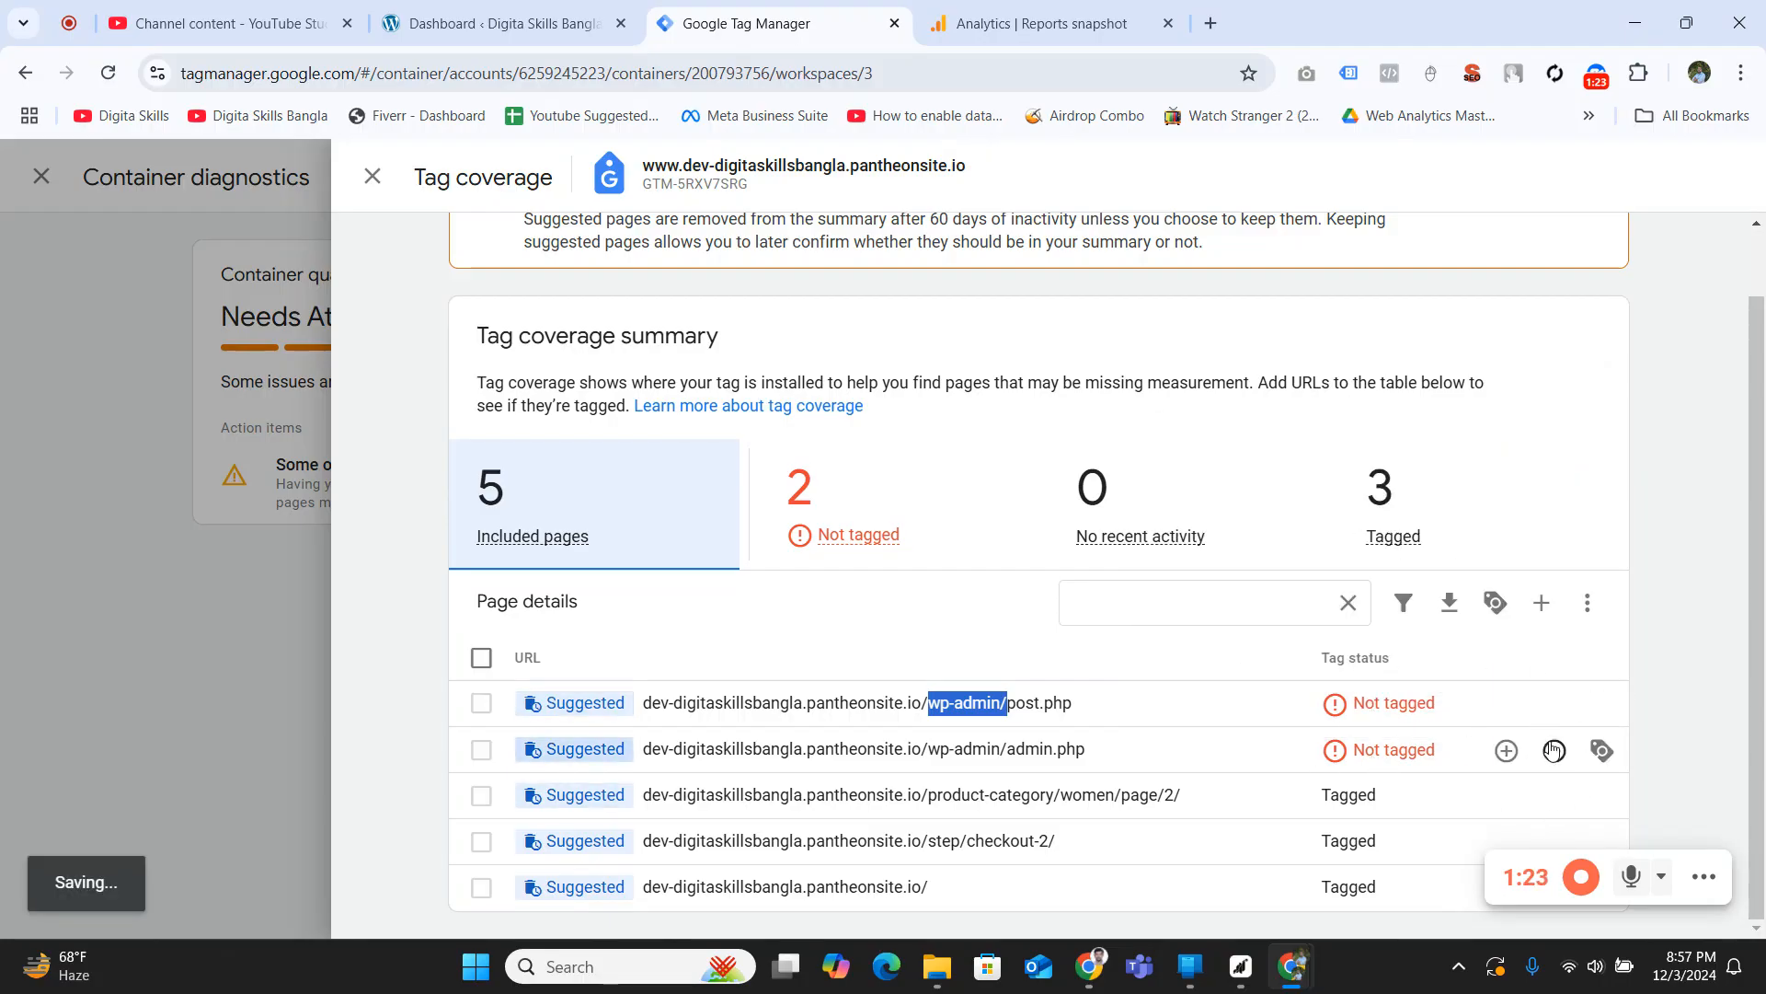
Ignore the post.php and admin.php wp-admin pages, then return to the overview
click(1554, 702)
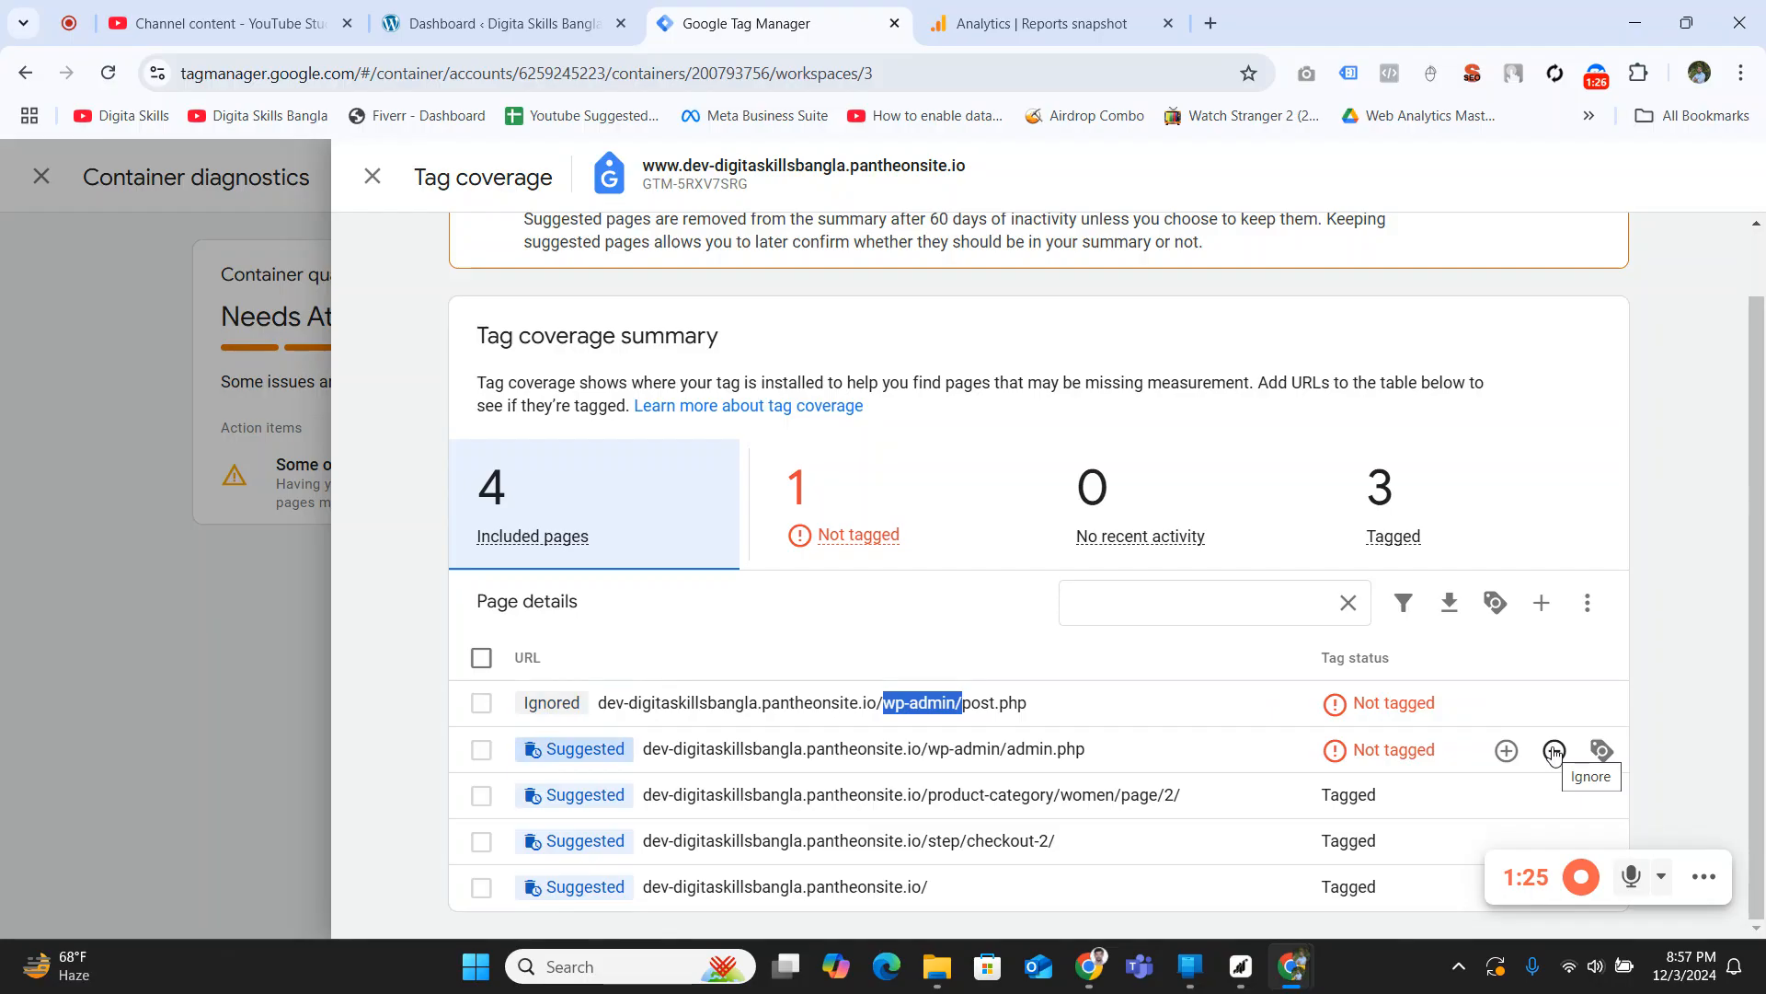
click(1554, 751)
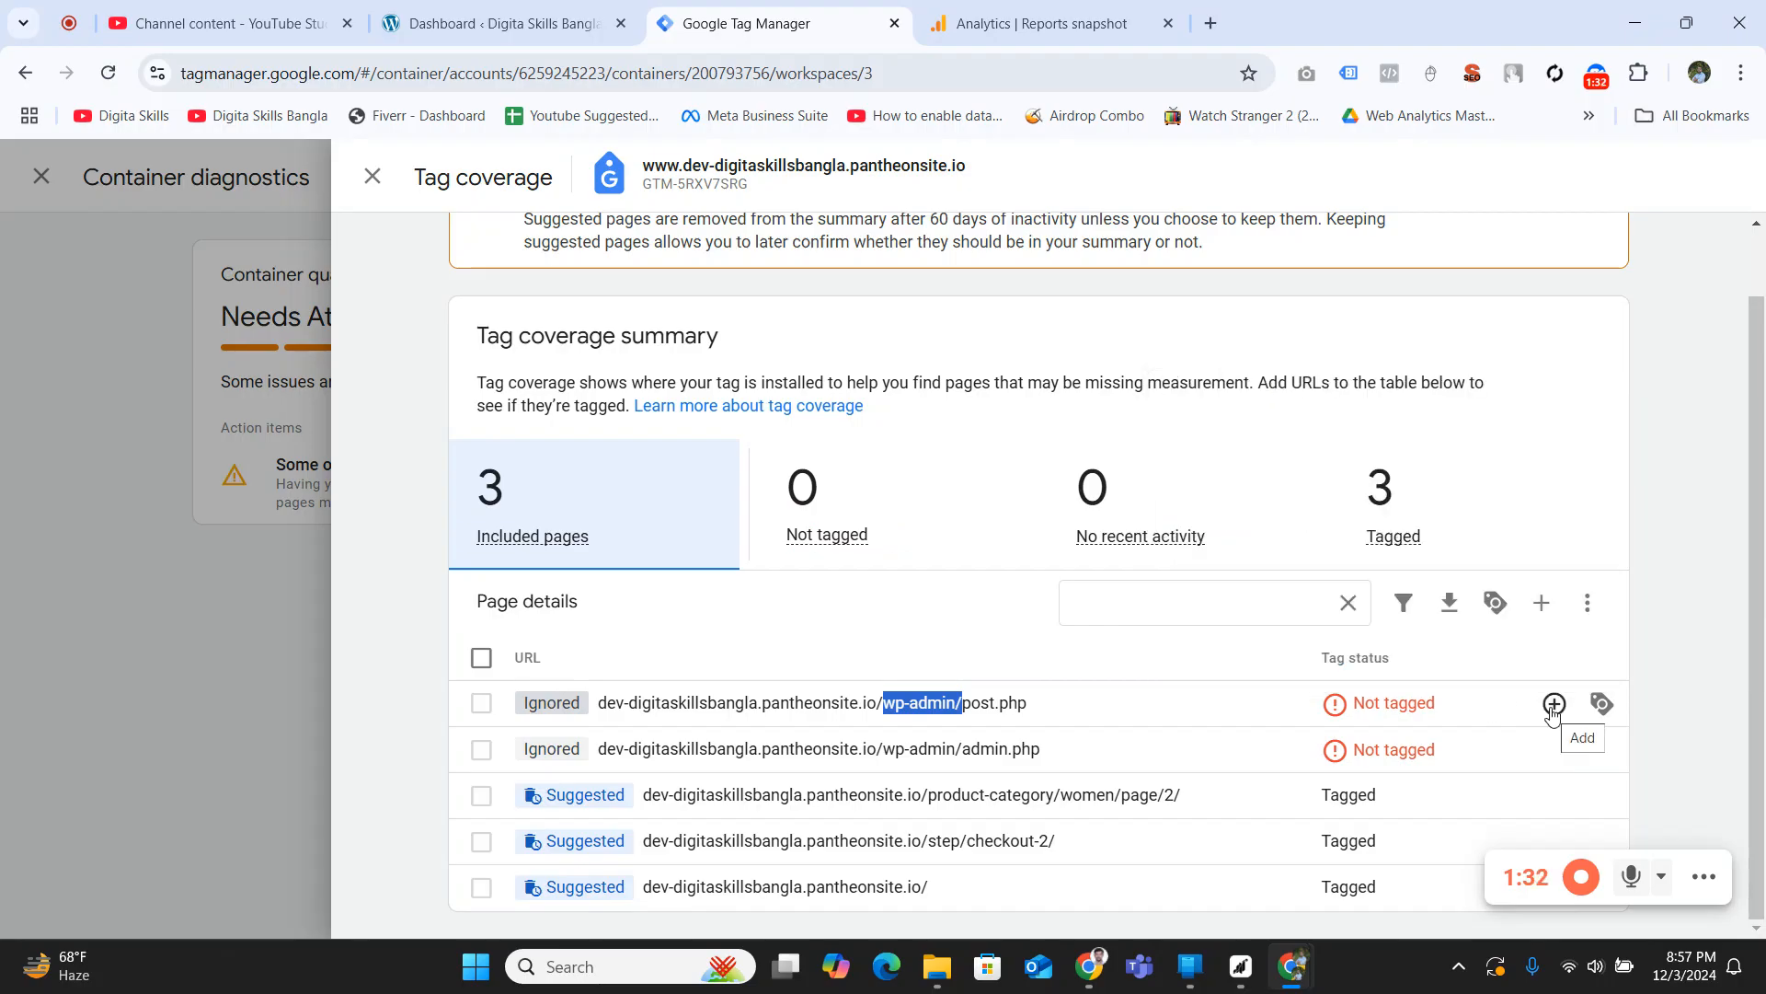
mouse_move(1554, 748)
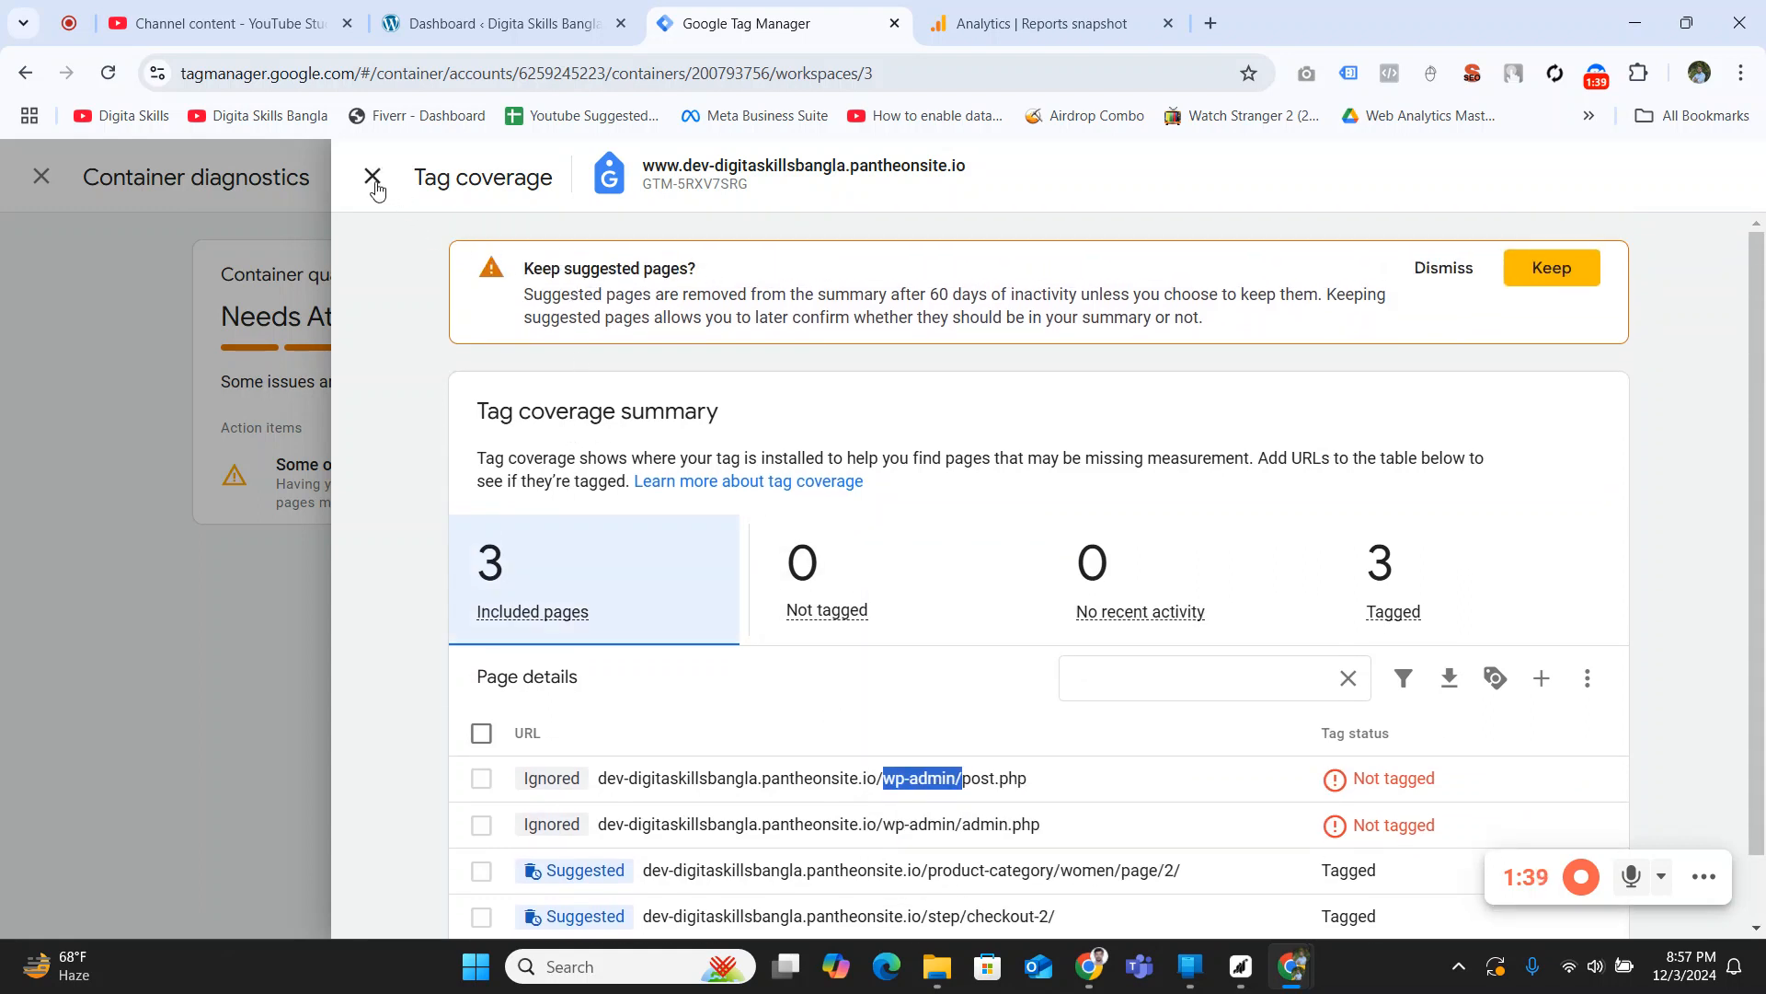
click(371, 177)
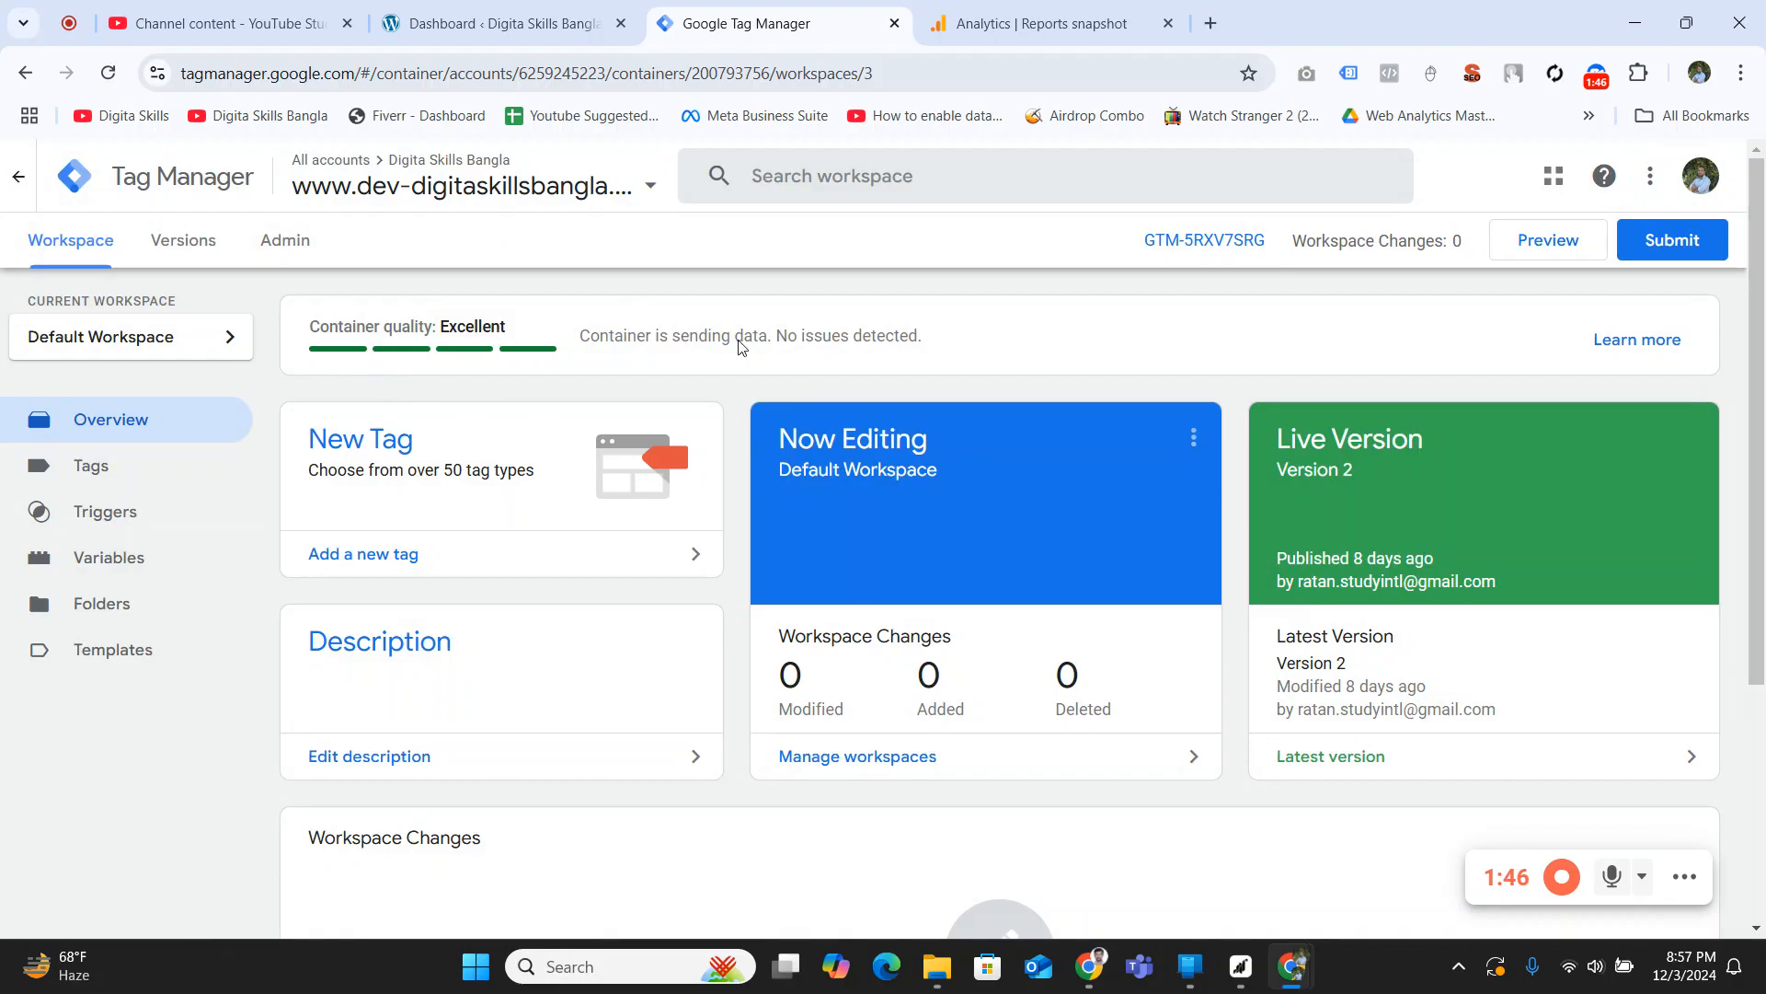
mouse_move(1442, 364)
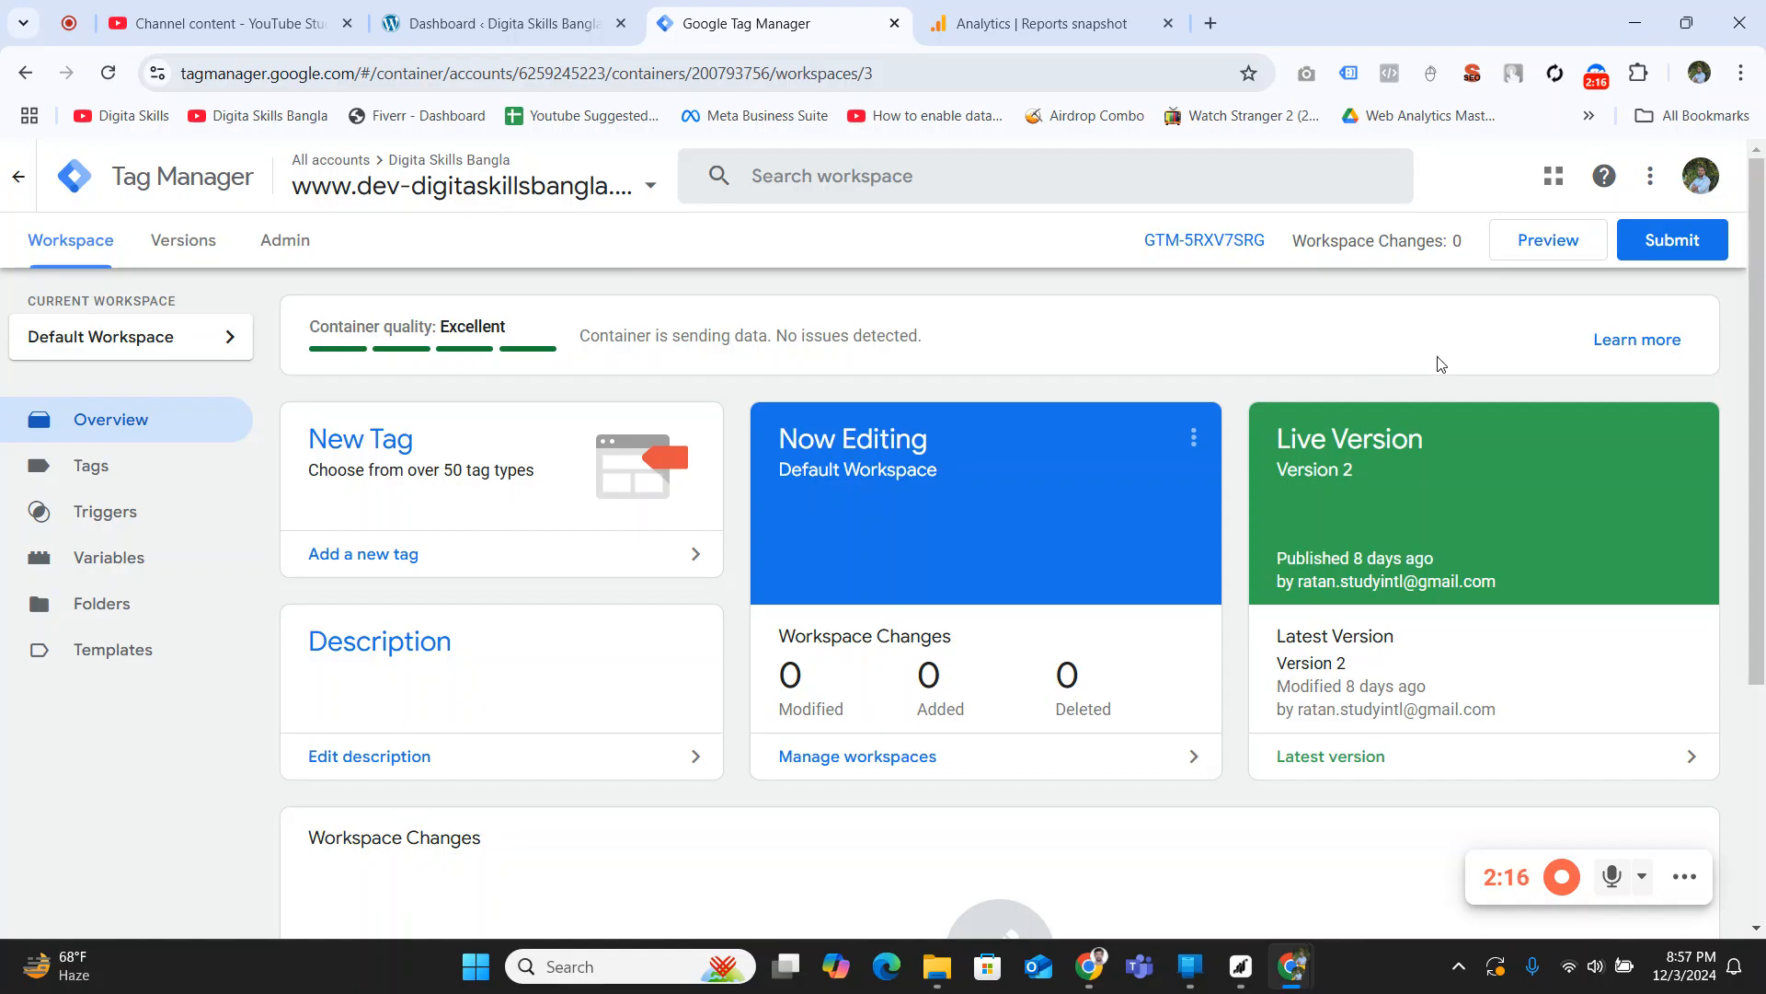
mouse_move(975, 400)
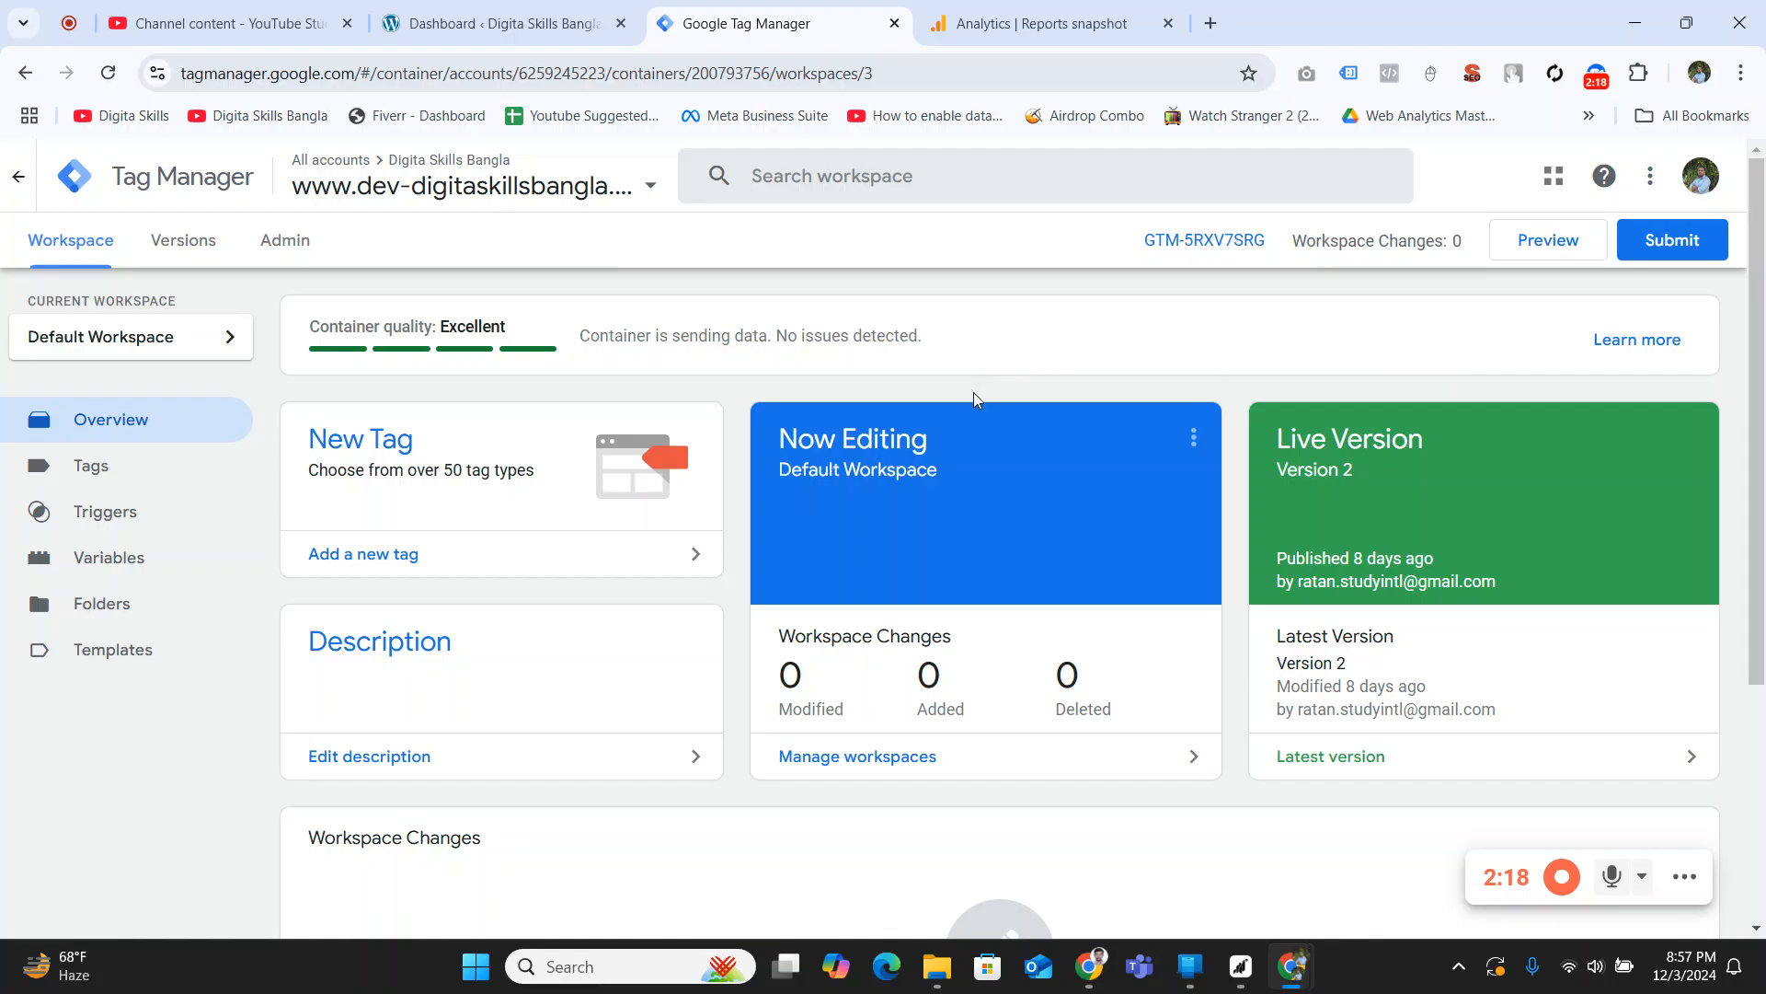
mouse_move(978, 398)
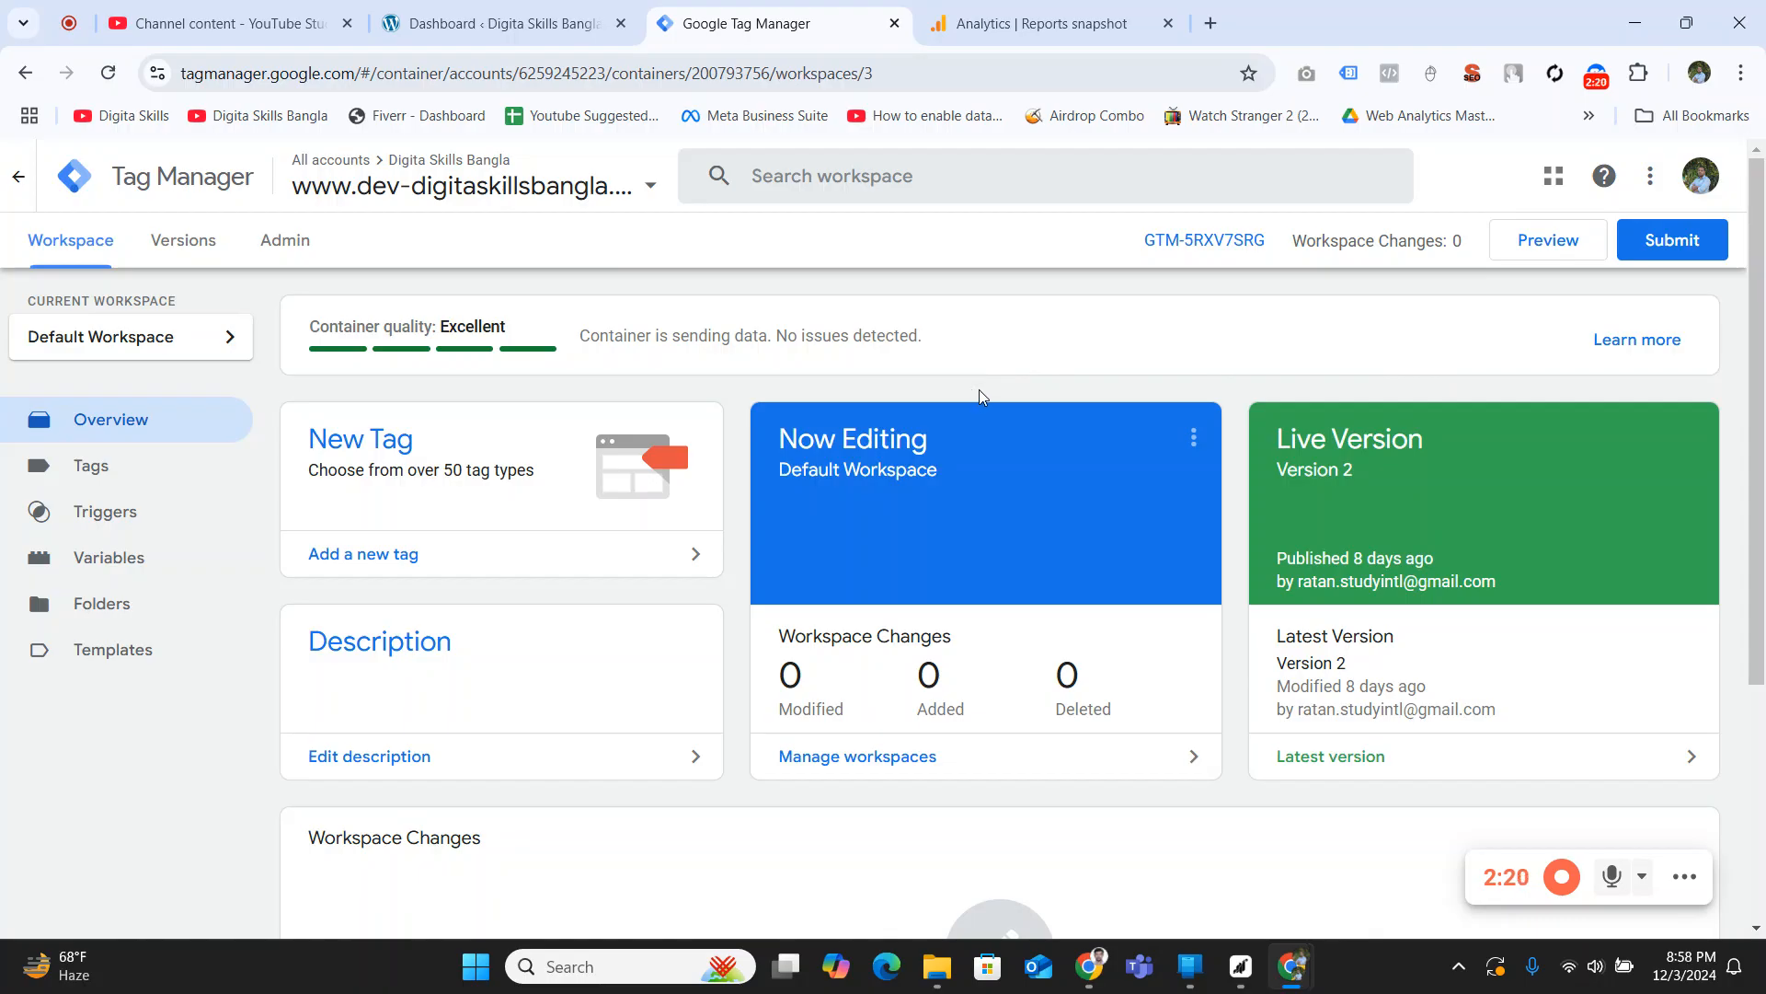